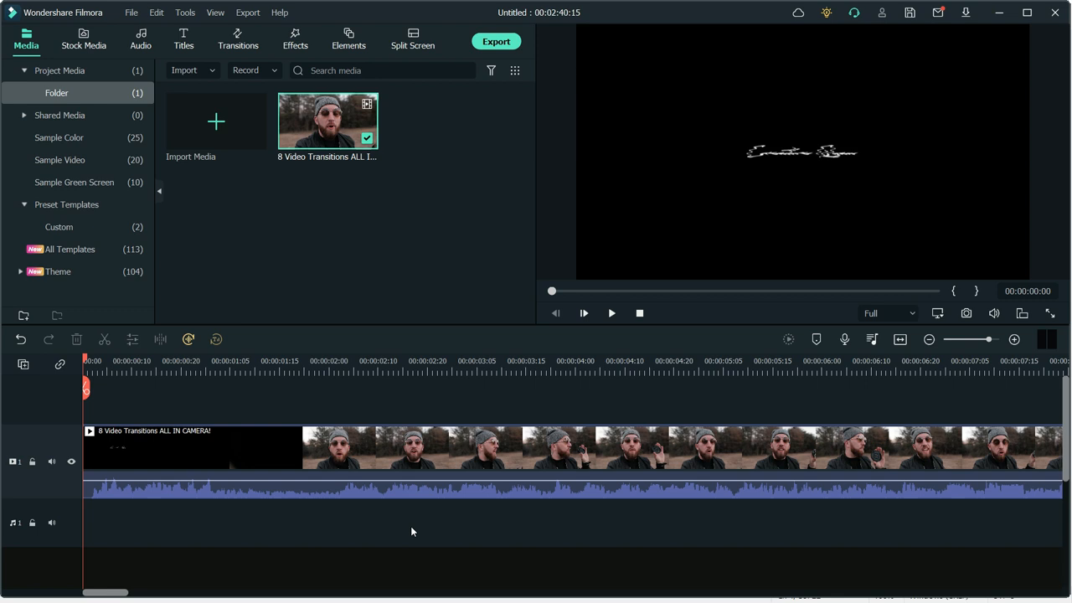
Mark a timeline range and bring up the Export selected range settings
{"action": "left_click", "coordinate": [900, 338]}
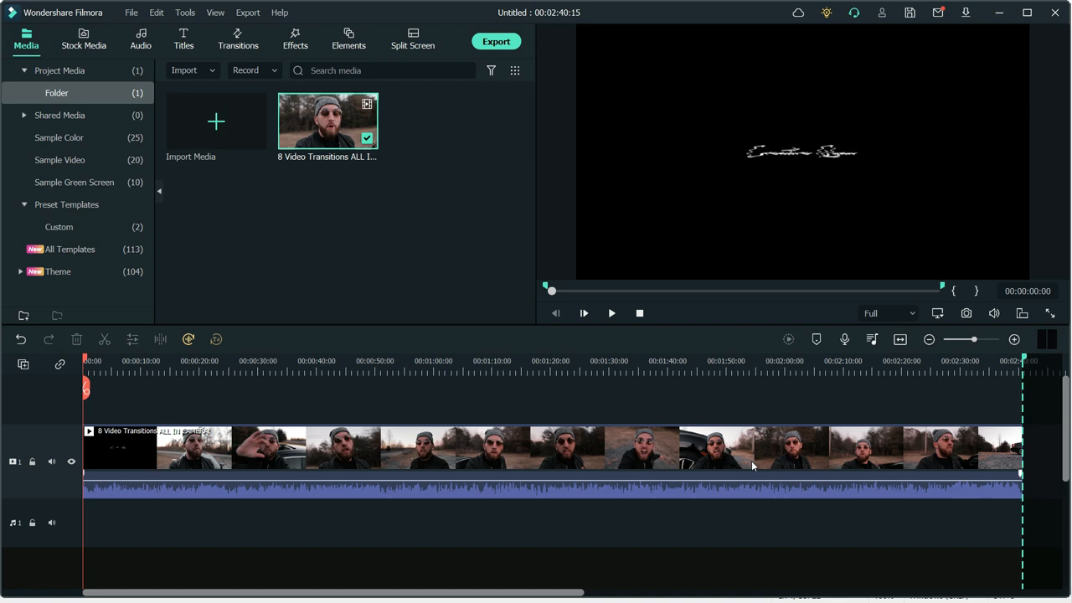
{"action": "left_click", "coordinate": [495, 40]}
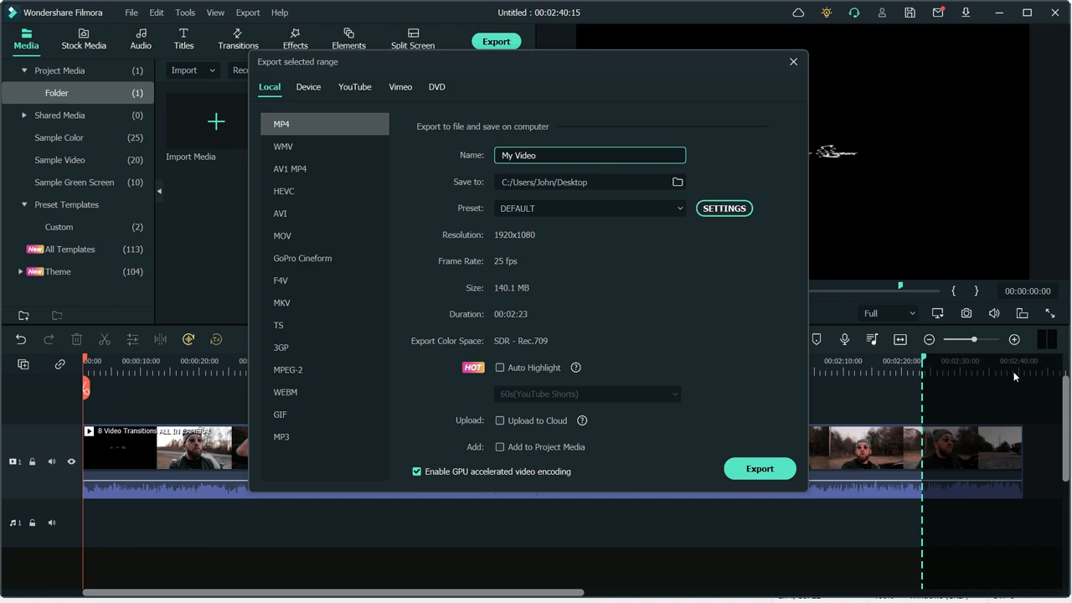
Dismiss the Export selected range dialog without exporting
{"action": "left_click", "coordinate": [793, 60]}
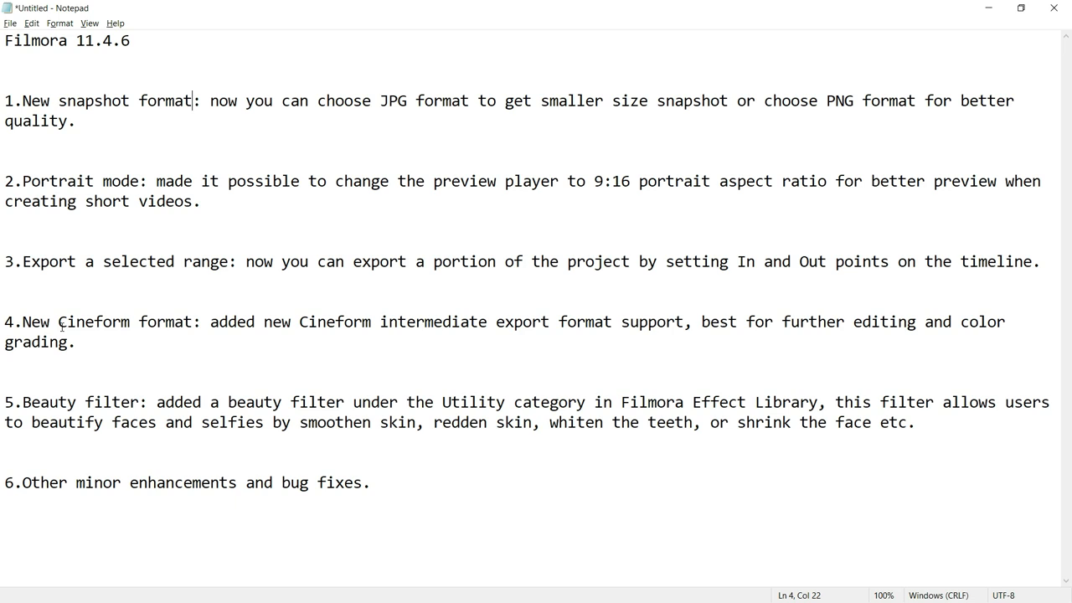
Highlight a line of the Filmora 11.4.6 feature notes in Notepad
{"action": "left_click_drag", "start_coordinate": [211, 322], "coordinate": [678, 322]}
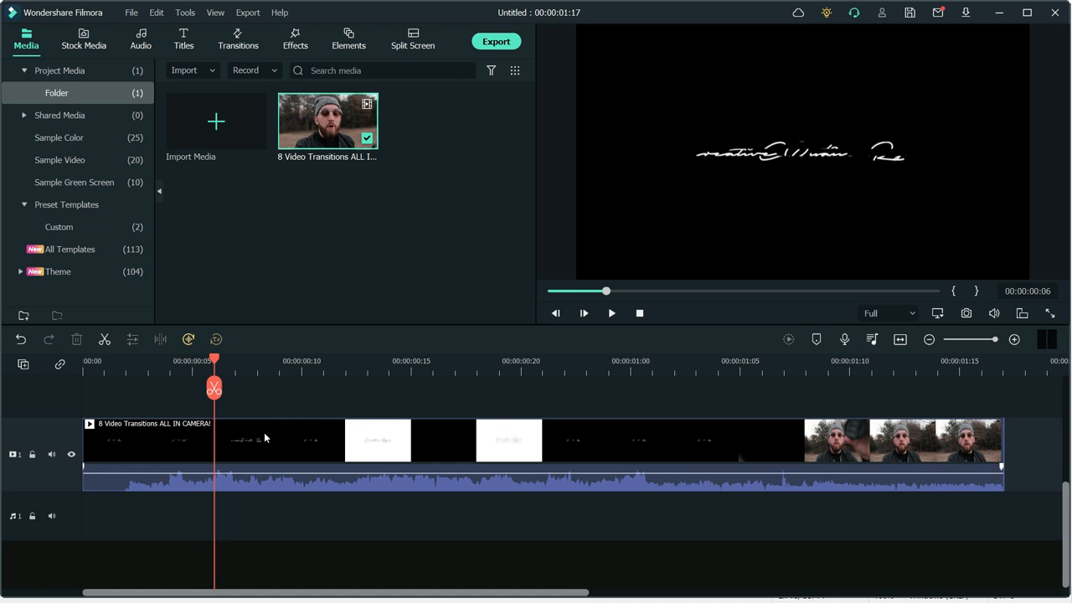
Place the one-second animated title on the timeline and bring up its export settings
{"action": "double_click", "coordinate": [151, 439]}
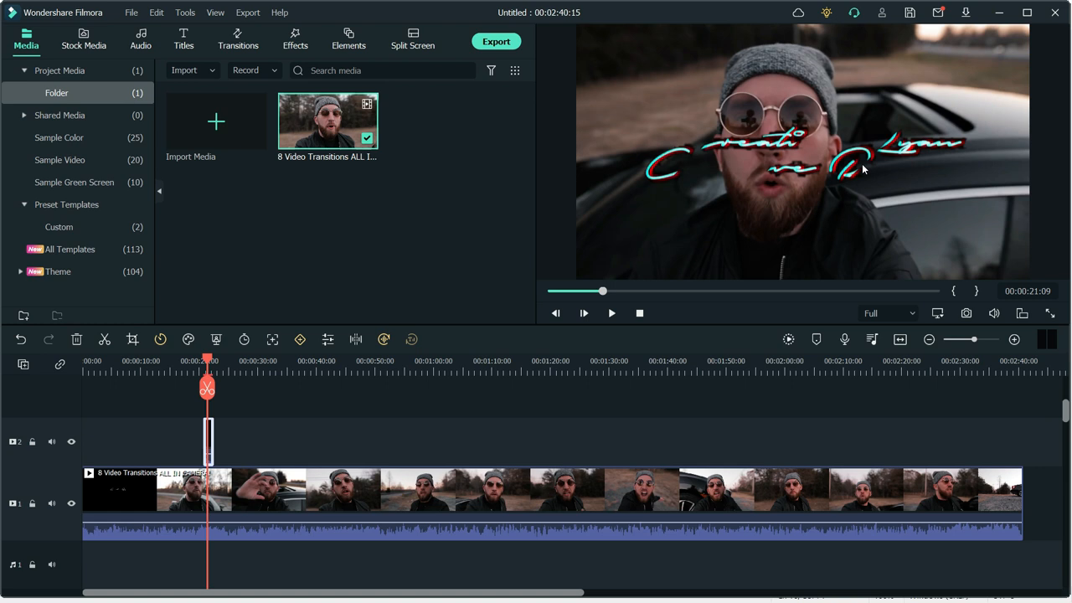
{"action": "left_click", "coordinate": [496, 40]}
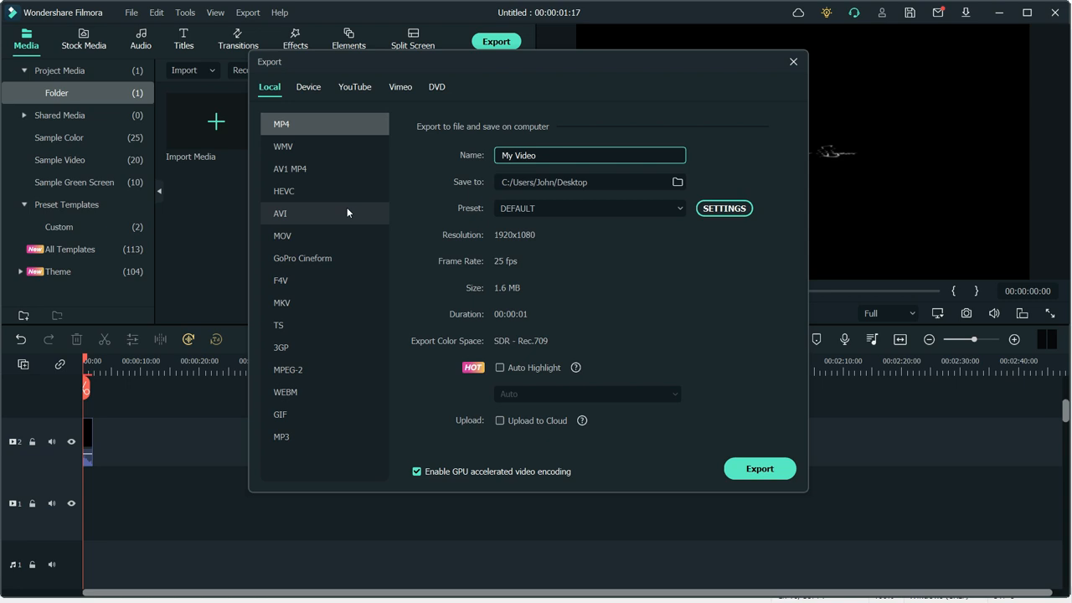
Choose GoPro Cineform as the export format in the Local list
{"action": "type", "text": "mp"}
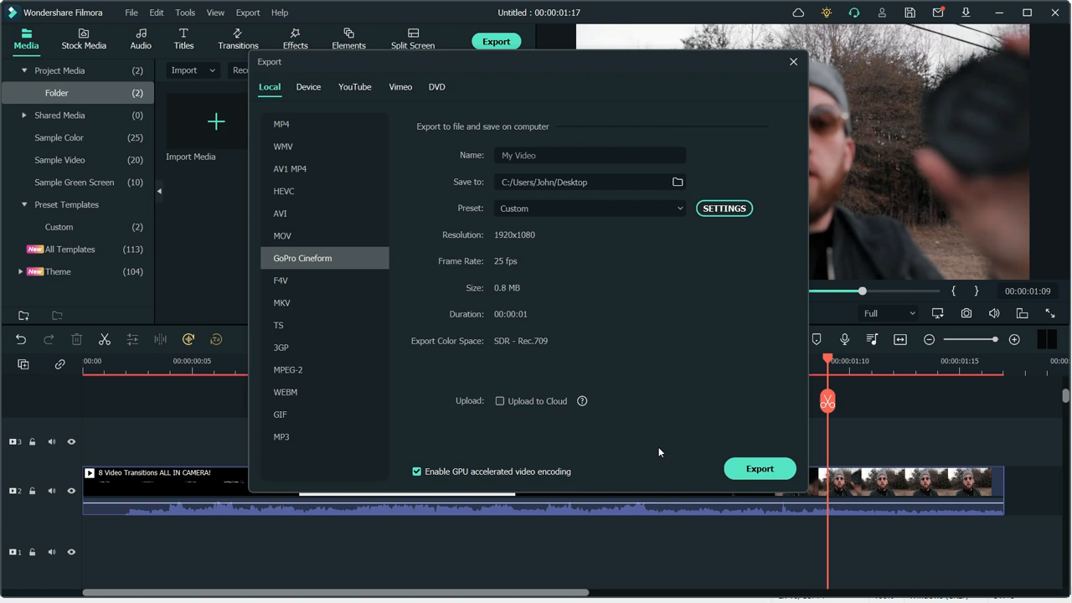
Name the Cineform export 'alpha' and start exporting it
{"action": "type", "text": "alpha"}
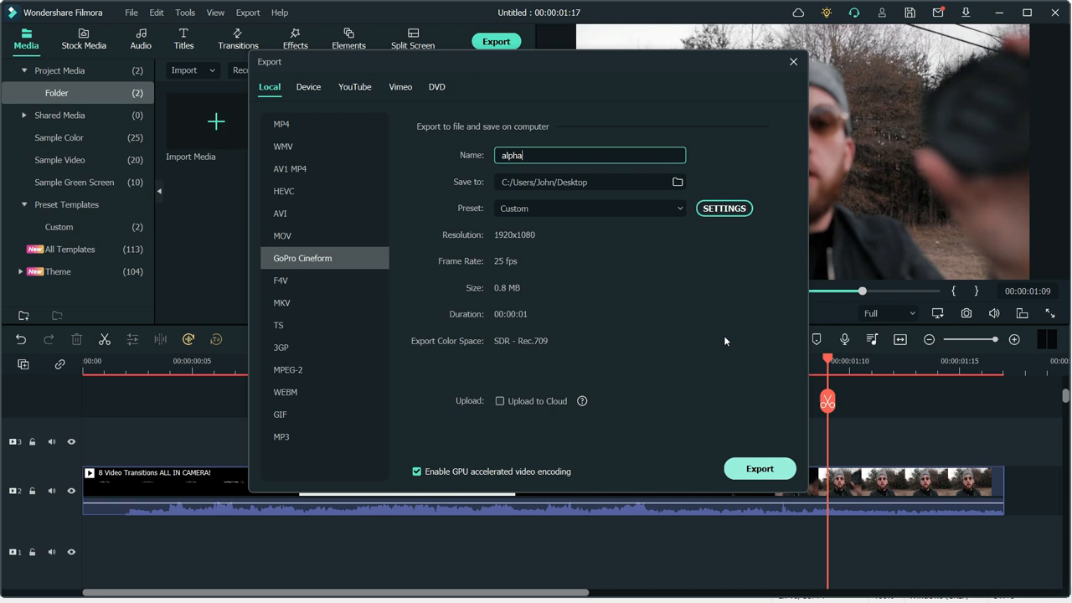
{"action": "left_click", "coordinate": [792, 60]}
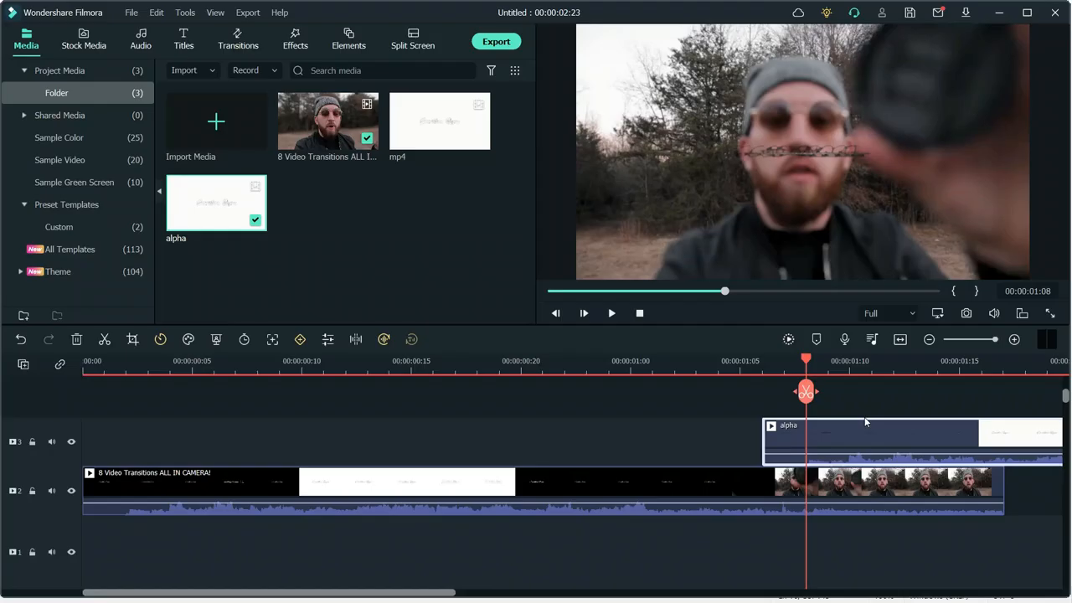
Remove the previewed alpha overlay clip from track 3 via its context menu
{"action": "right_click", "coordinate": [871, 432]}
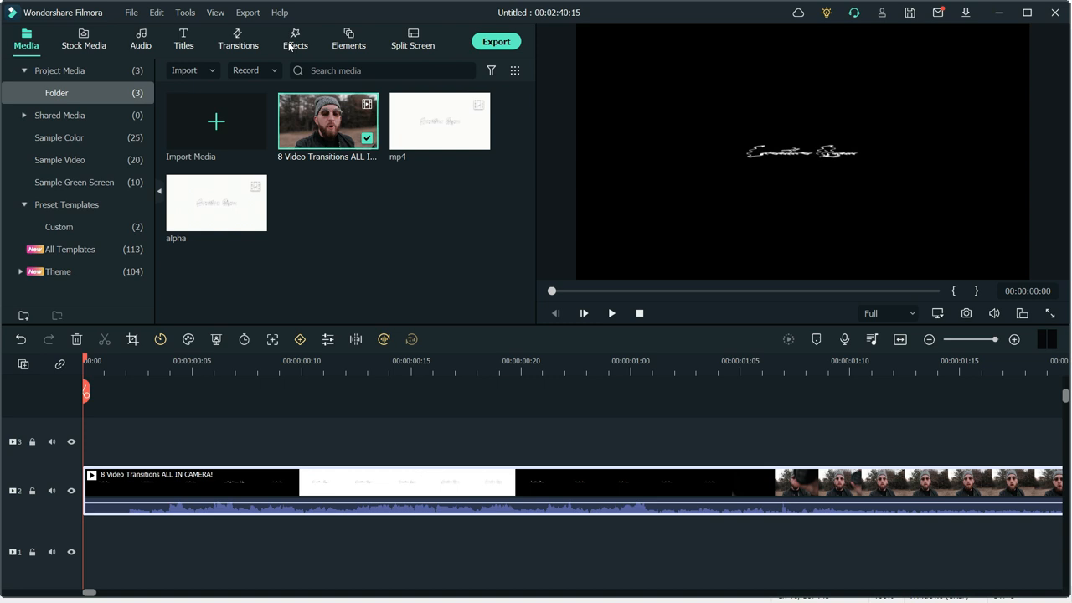
Show the Utility category of the Effects library to reach Beautify
{"action": "left_click", "coordinate": [295, 40]}
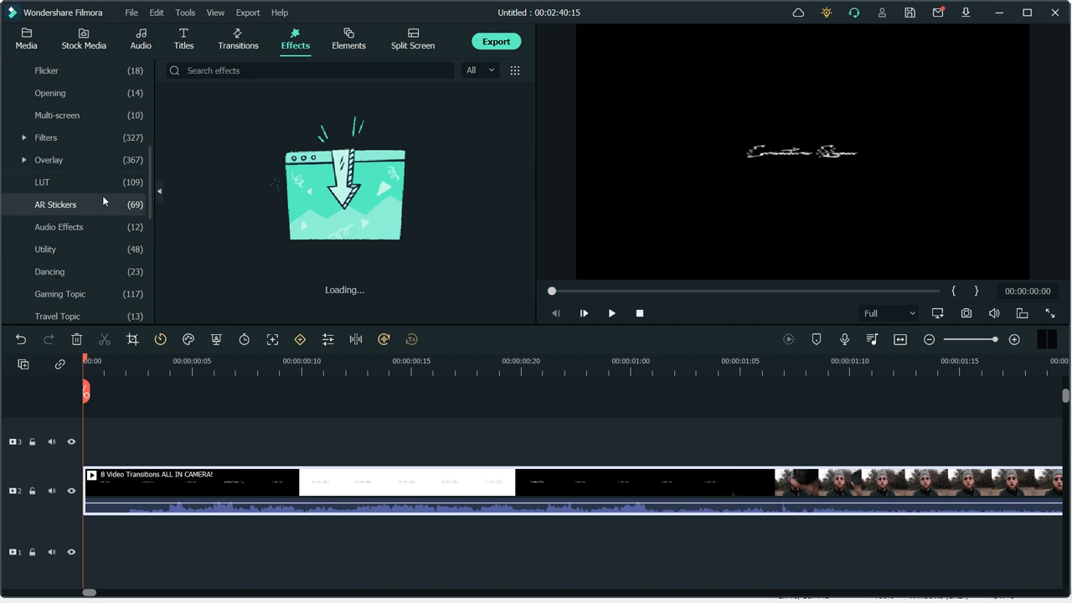
{"action": "left_click", "coordinate": [45, 248]}
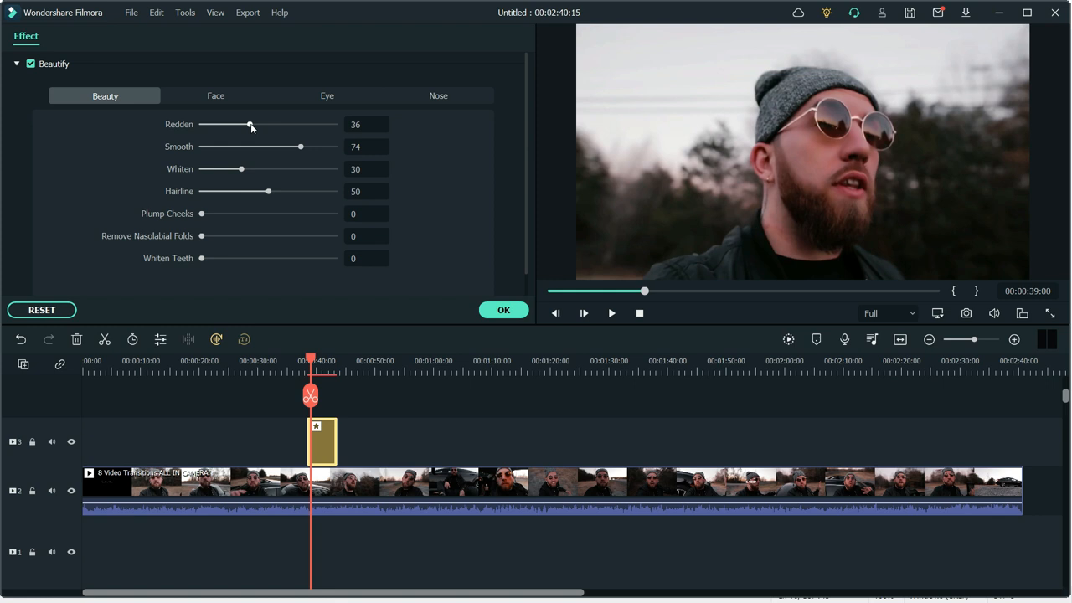
Zero the Redden and Hairline sliders in Beautify's Beauty settings, then move to Face
{"action": "left_click_drag", "start_coordinate": [249, 124], "coordinate": [201, 124]}
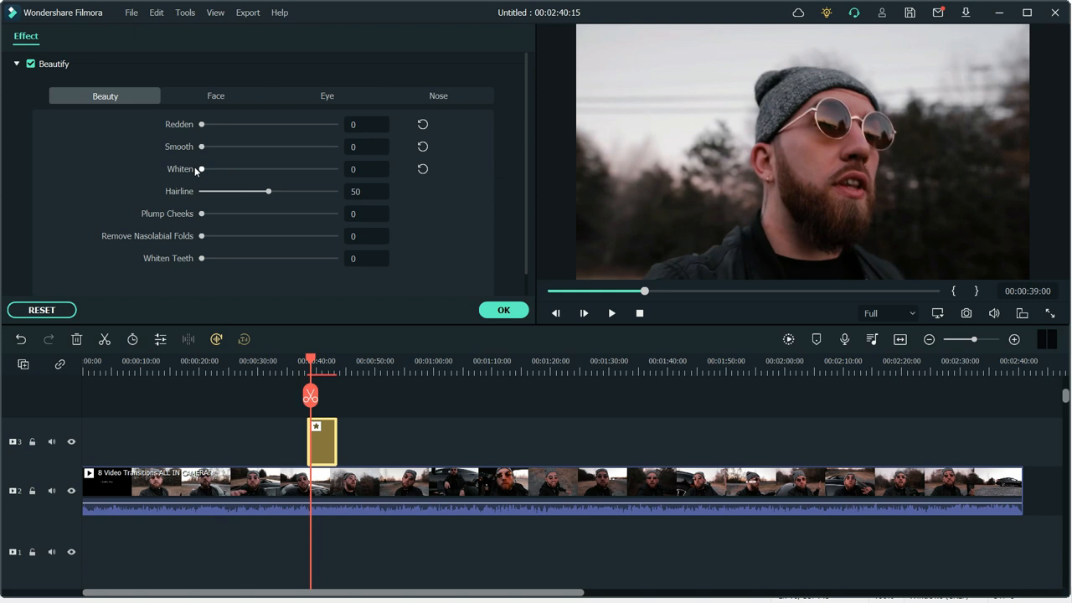
{"action": "left_click_drag", "start_coordinate": [201, 167], "coordinate": [335, 167]}
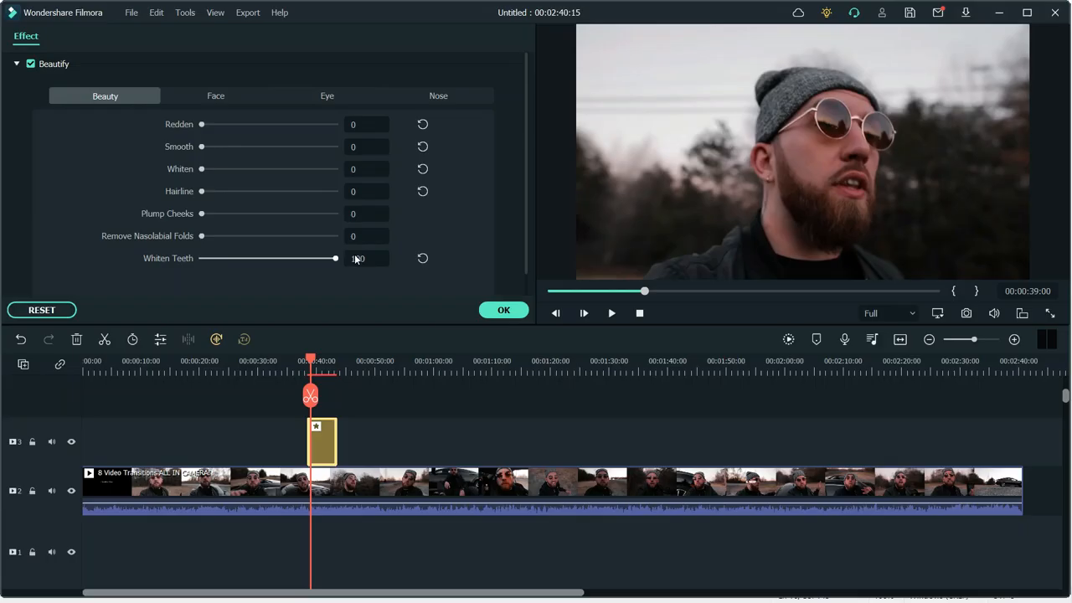
{"action": "left_click", "coordinate": [216, 95]}
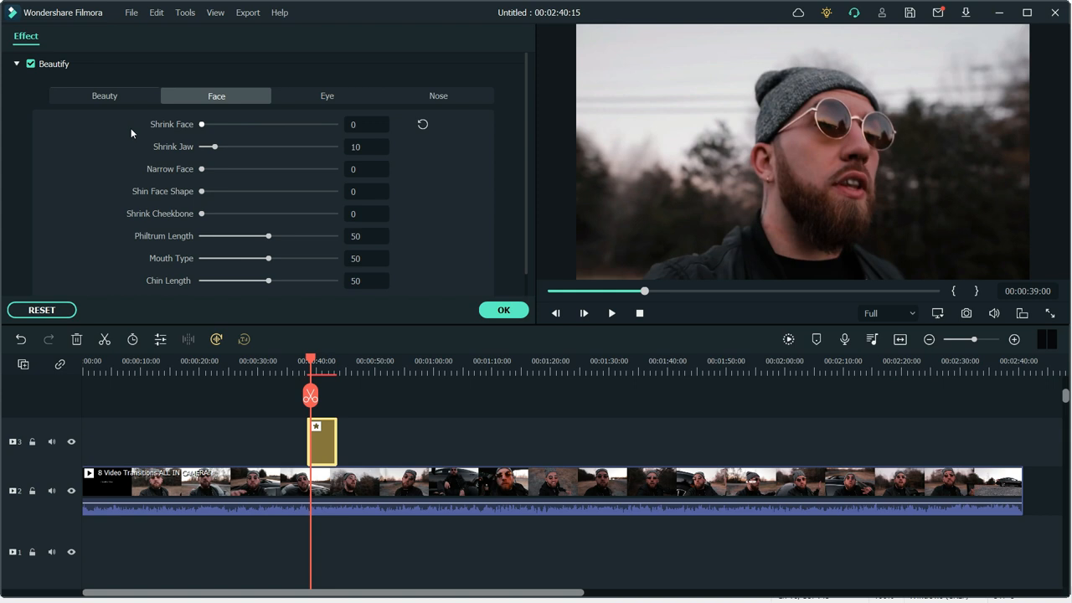
Zero Shrink Jaw, test Narrow Face at 100 and reset it, and set Chin Length to 77
{"action": "left_click_drag", "start_coordinate": [211, 147], "coordinate": [235, 147]}
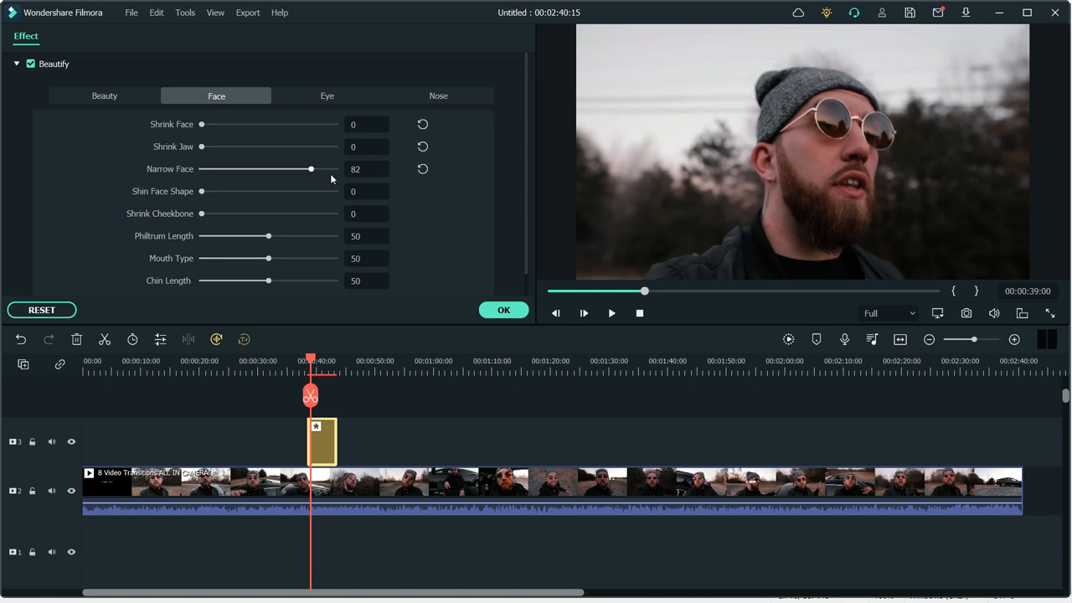
{"action": "left_click_drag", "start_coordinate": [310, 169], "coordinate": [335, 169]}
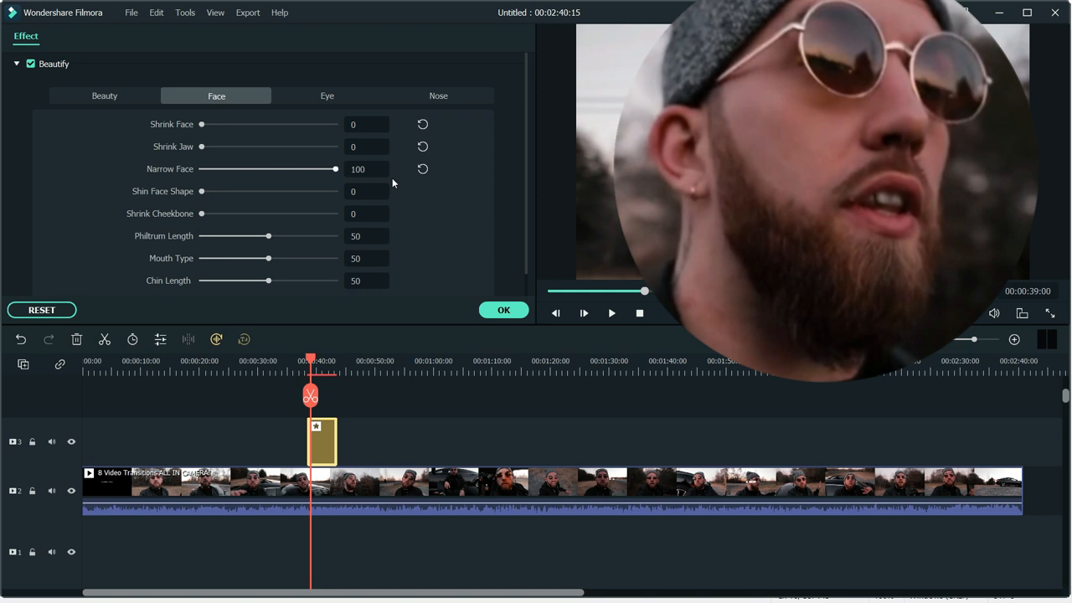
{"action": "left_click_drag", "start_coordinate": [310, 396], "coordinate": [318, 395]}
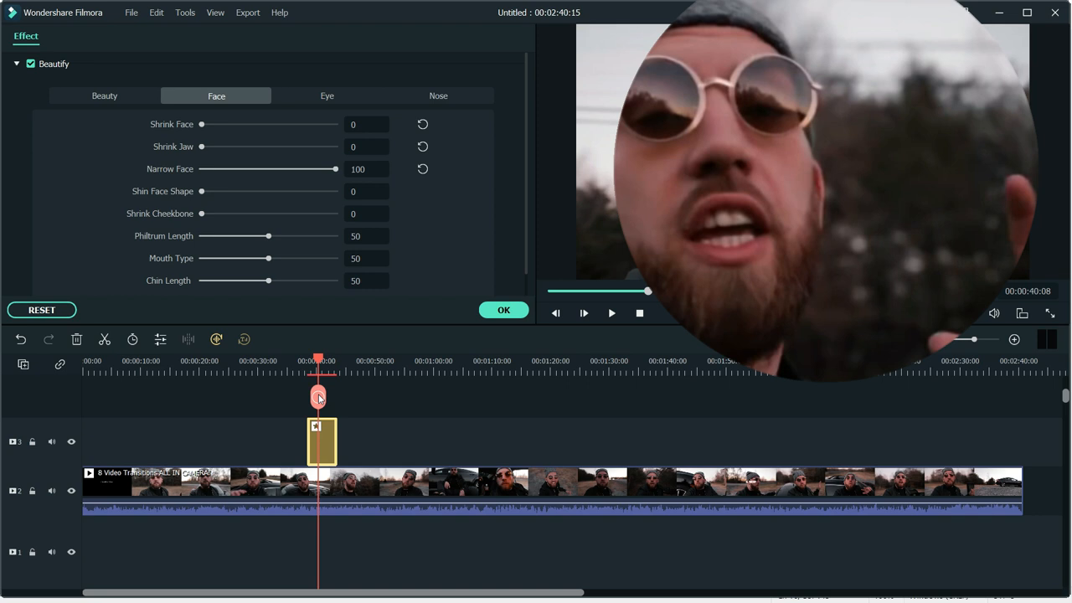
{"action": "left_click_drag", "start_coordinate": [268, 282], "coordinate": [211, 282]}
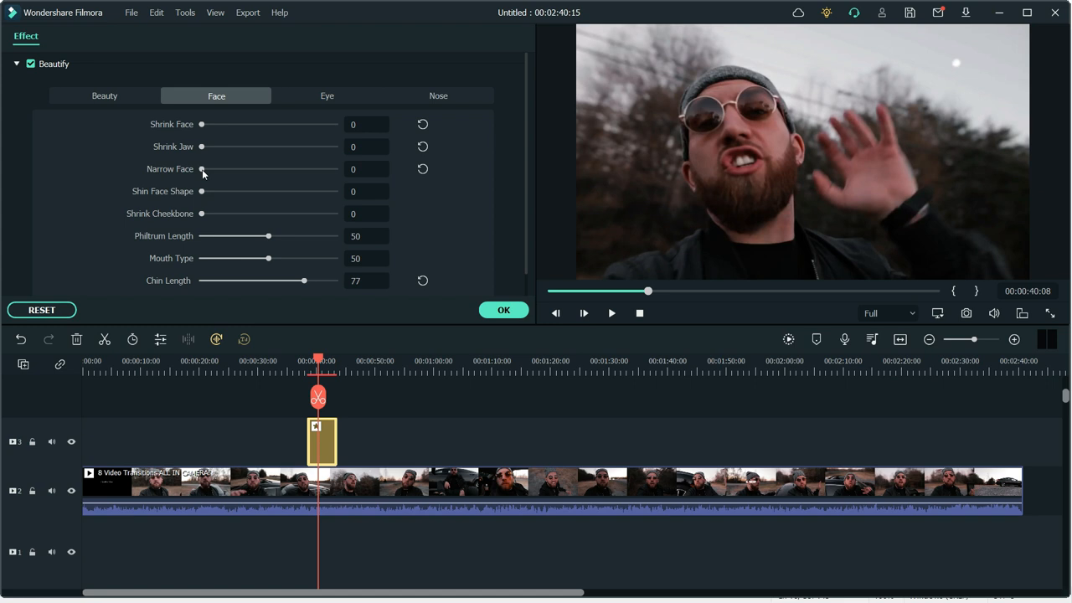
{"action": "left_click", "coordinate": [326, 96]}
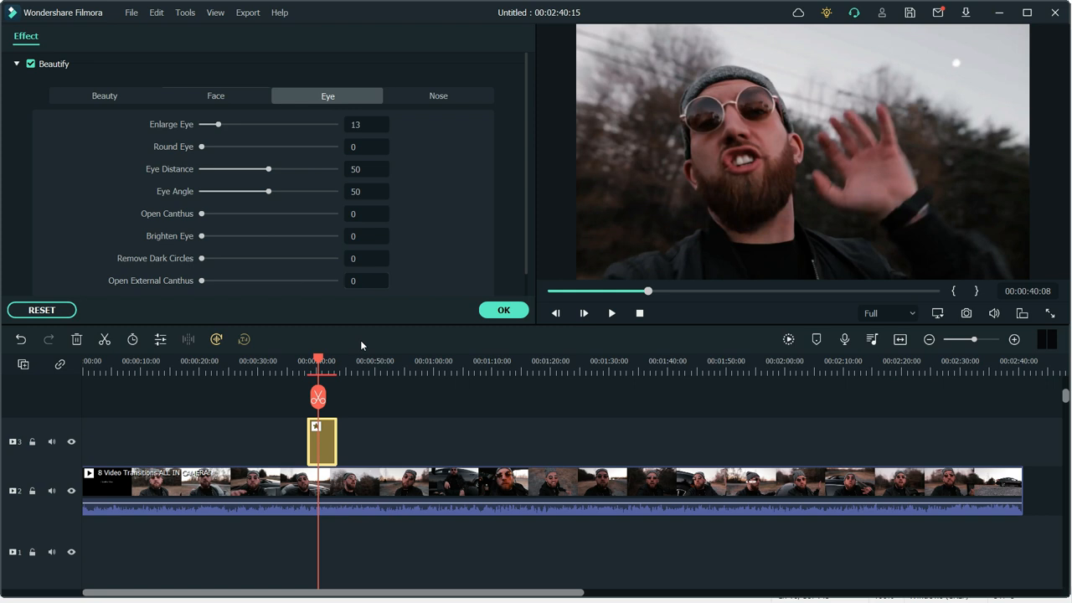
Raise Round Eye to 100, then move to the Nose adjustments for a length of 99
{"action": "left_click_drag", "start_coordinate": [211, 124], "coordinate": [226, 124]}
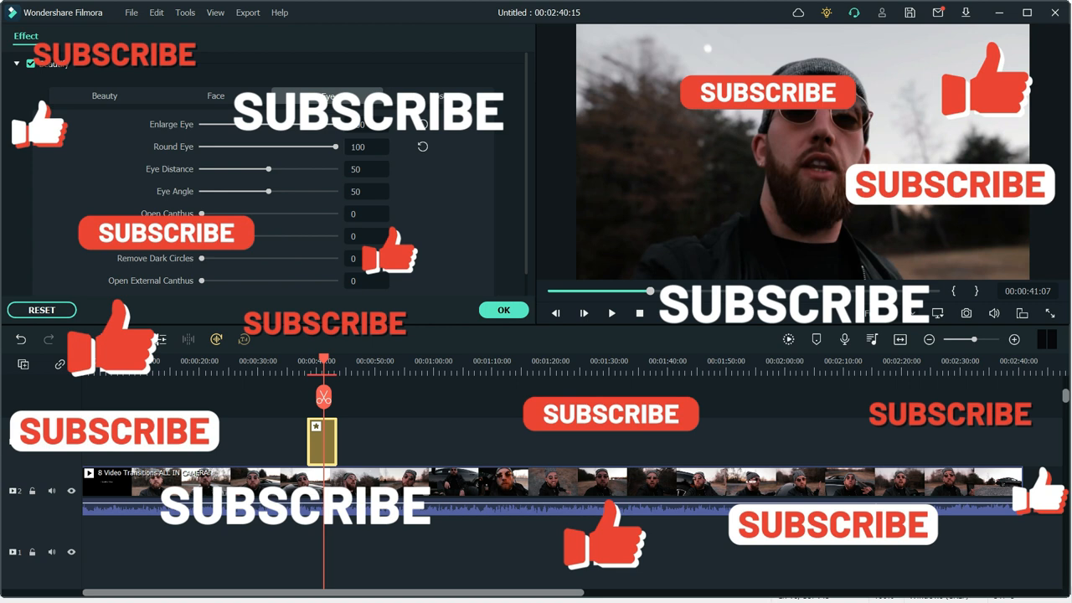
{"action": "left_click", "coordinate": [439, 95]}
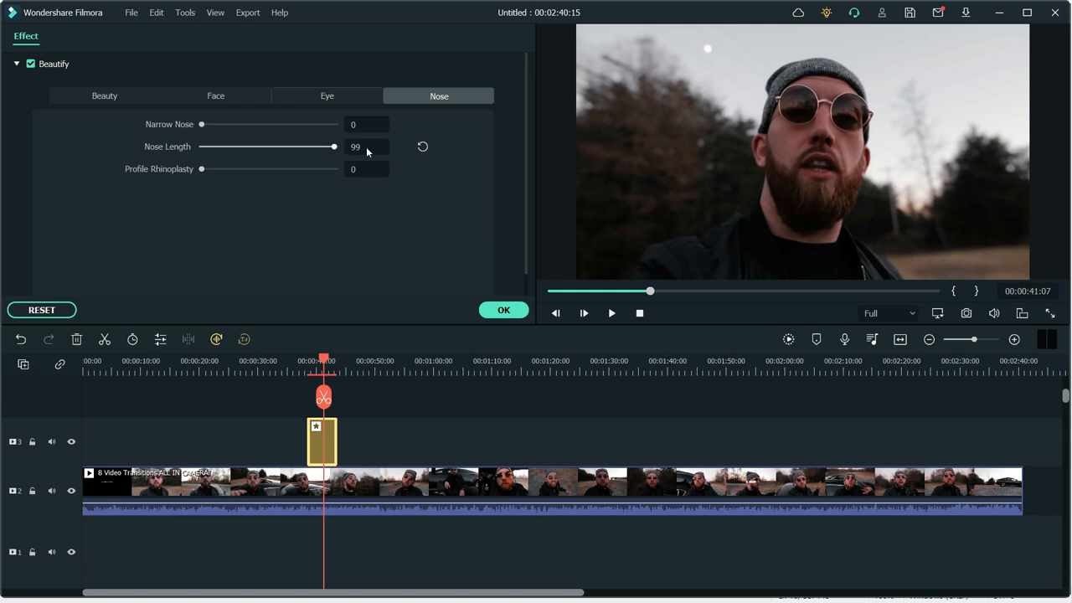